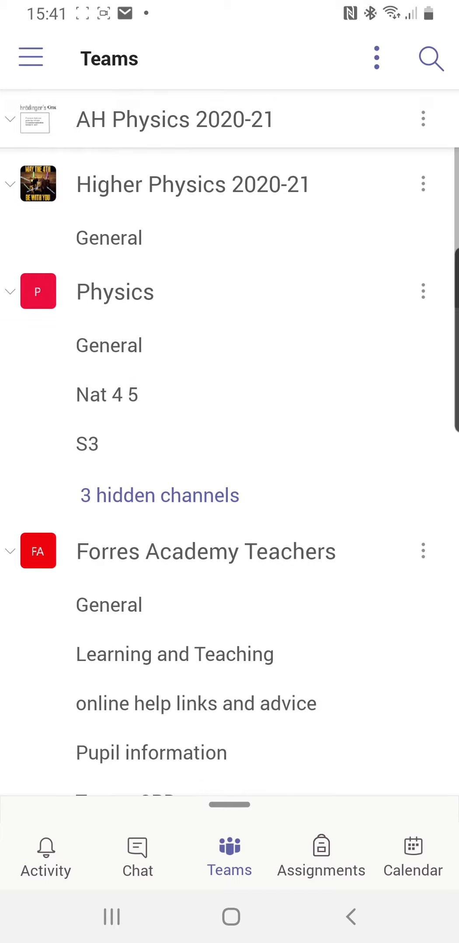
Step: Scroll down the Teams list to reach the demo team
scroll("down", 3)
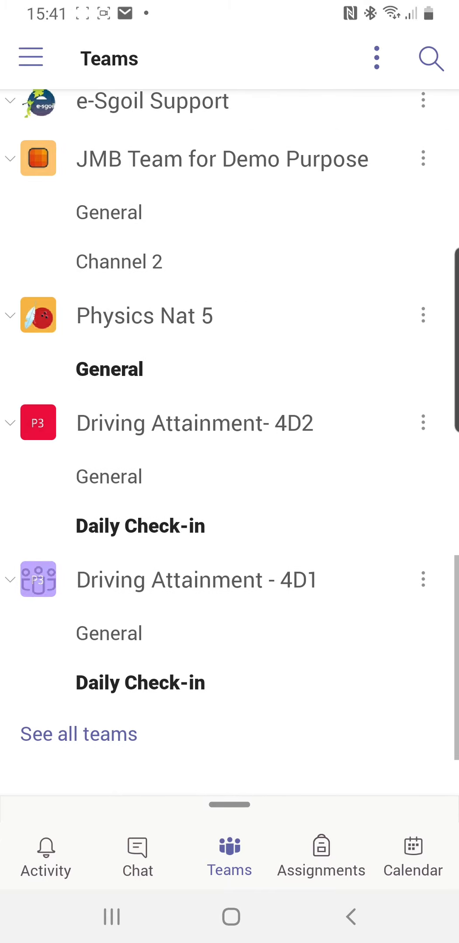
scroll("down", 3)
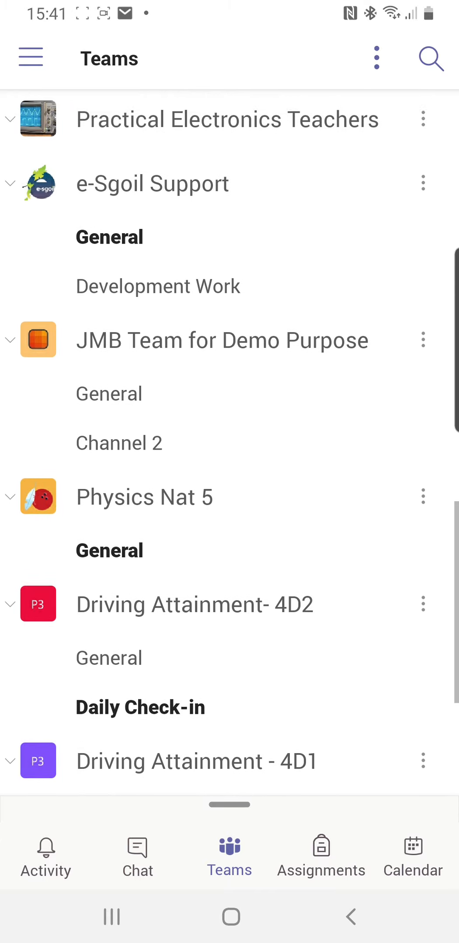
scroll("down", 3)
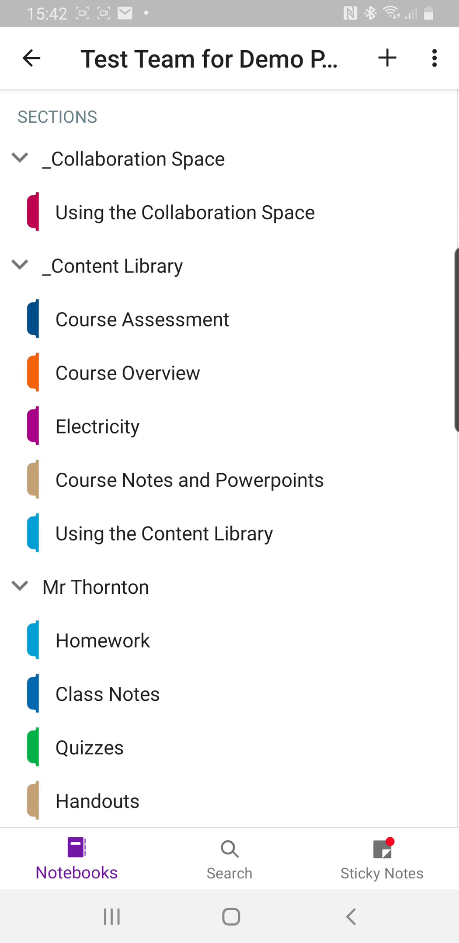
Step: Go into the Homework section to reach the Coulombs and current revision page
left_click(102, 641)
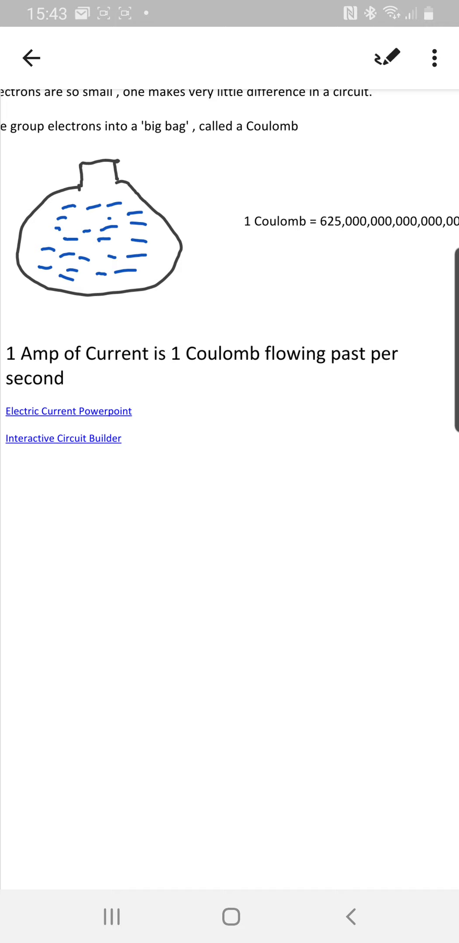
Step: Scribble two strokes of handwritten ink below the resource links
left_click_drag(235, 413, 319, 515)
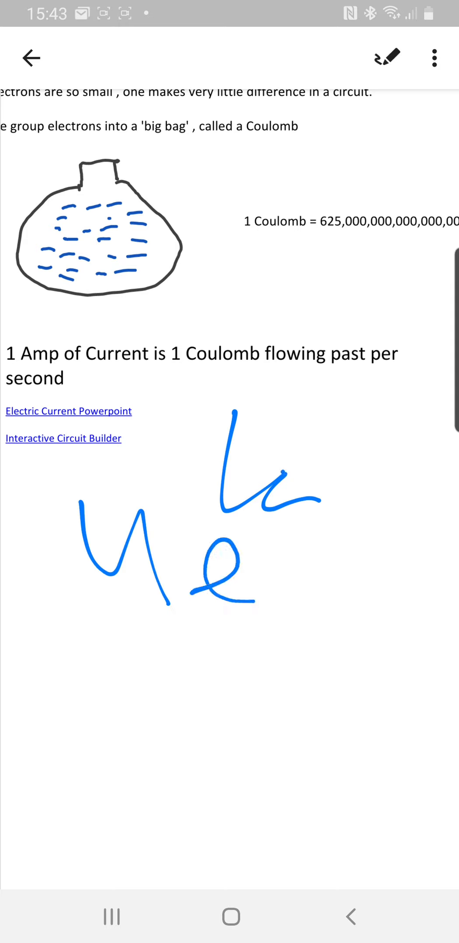
left_click_drag(283, 475, 434, 578)
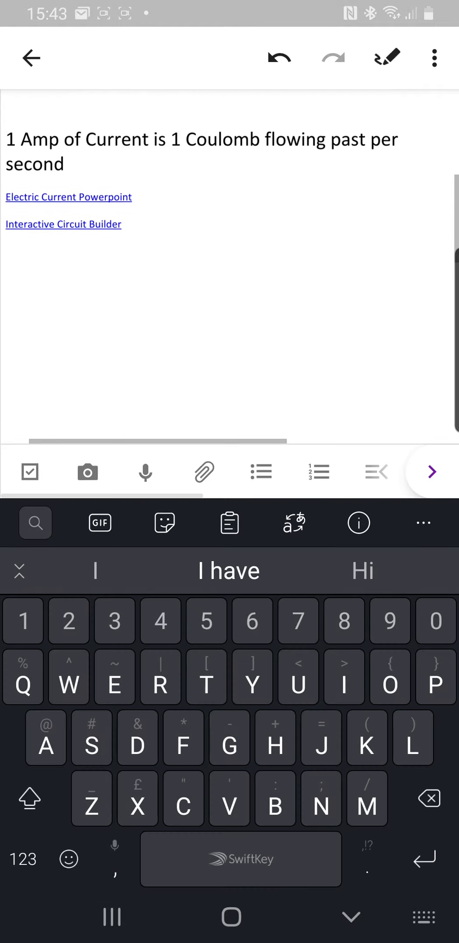
Step: Write 'Hello' in a new note container and start inserting a picture into it
type("H")
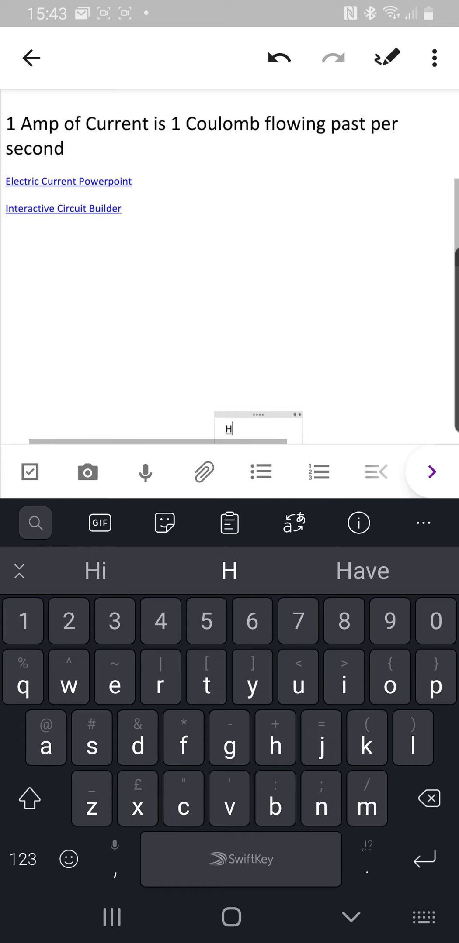
type("ello")
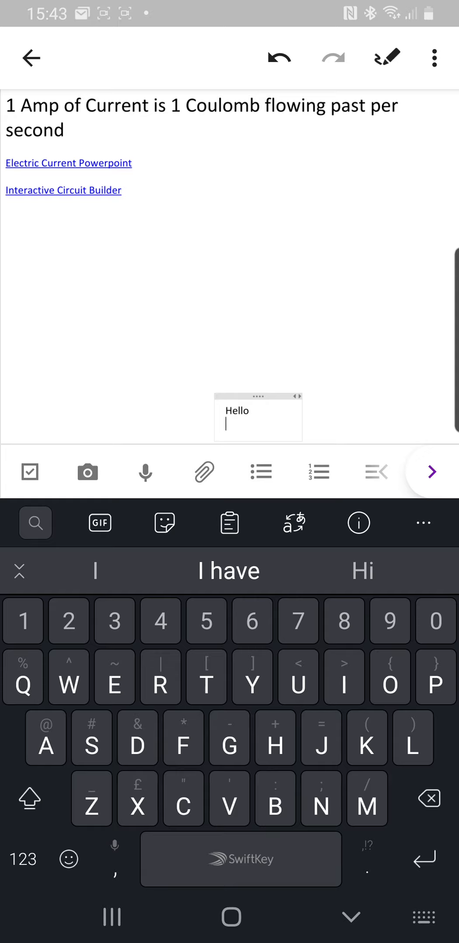
left_click(204, 472)
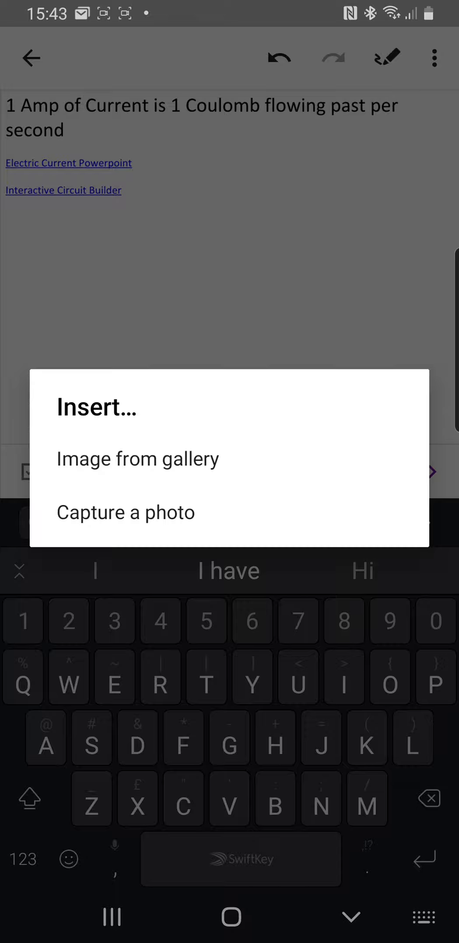
Step: Capture a camera photo of the Somewhere Over the Rainbow sheet music
left_click(125, 512)
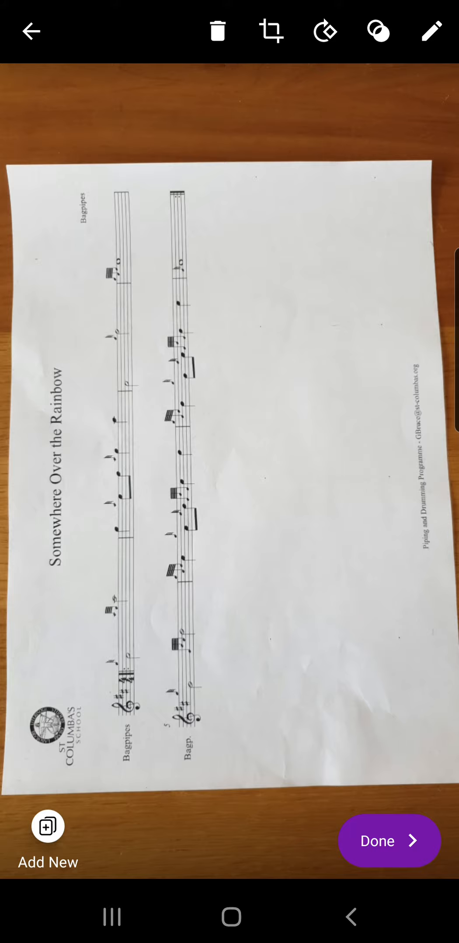
Step: Crop the photo to the title and two staves and confirm the crop
left_click(270, 31)
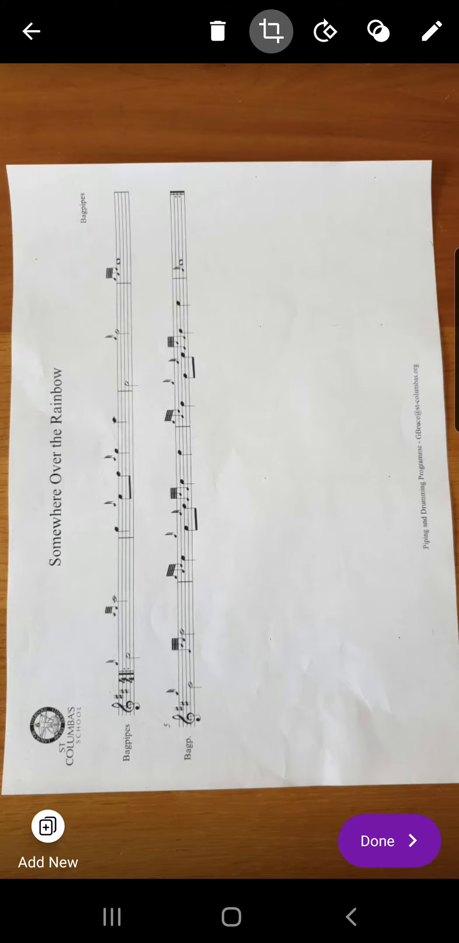
left_click(270, 30)
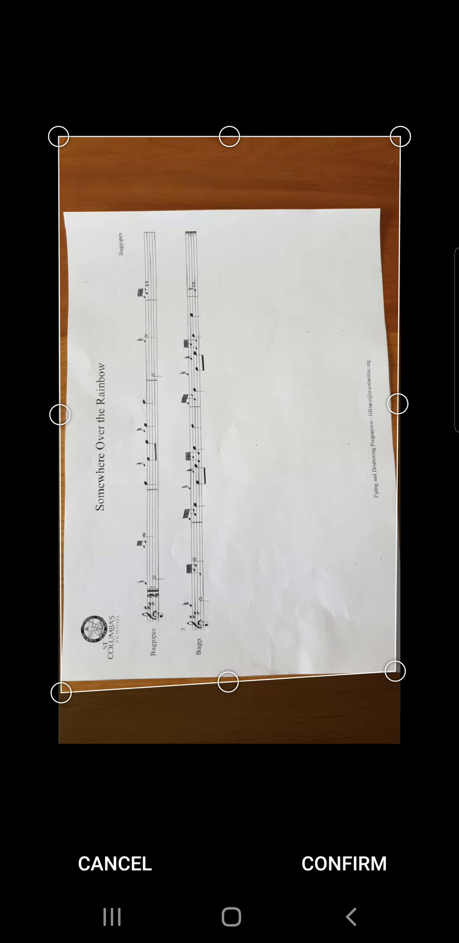
left_click_drag(399, 136, 388, 188)
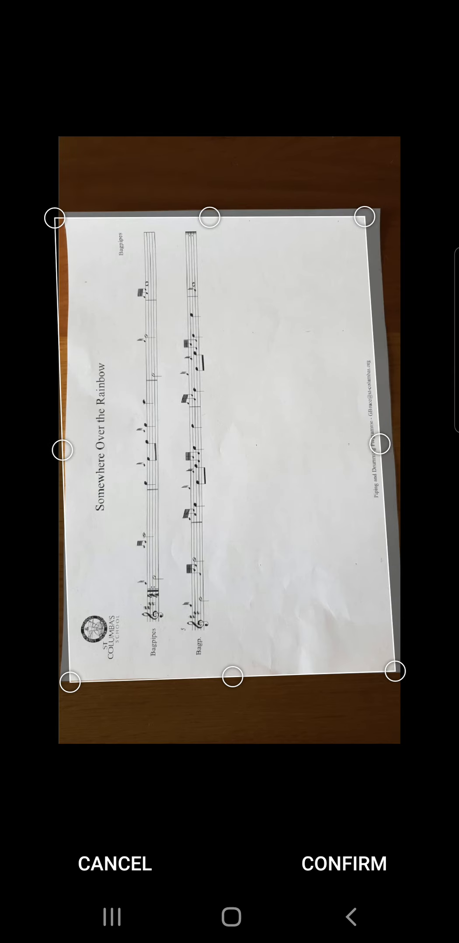
left_click_drag(365, 217, 244, 217)
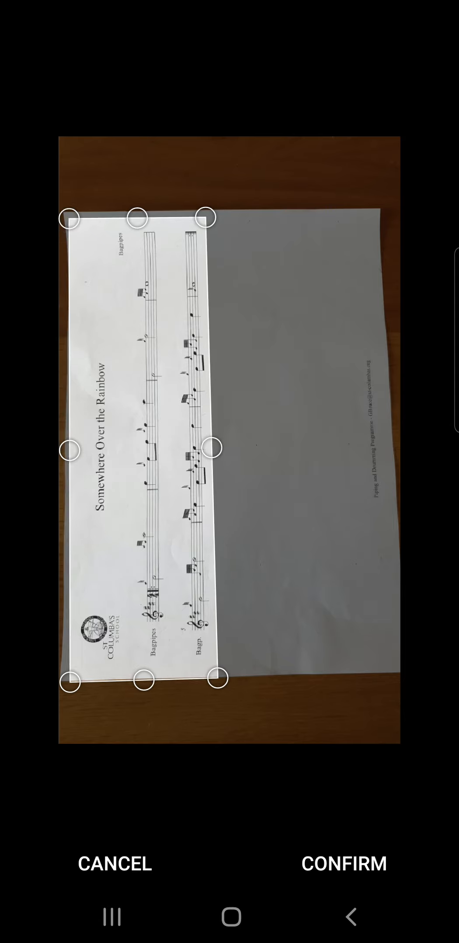
left_click(343, 863)
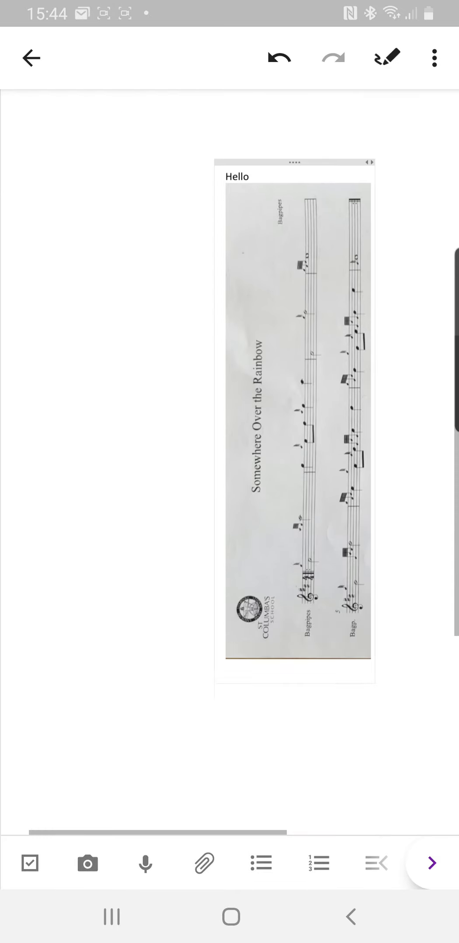
Step: Leave the note with the cropped photo inserted and switch back to Teams via recent apps
scroll("down", 3)
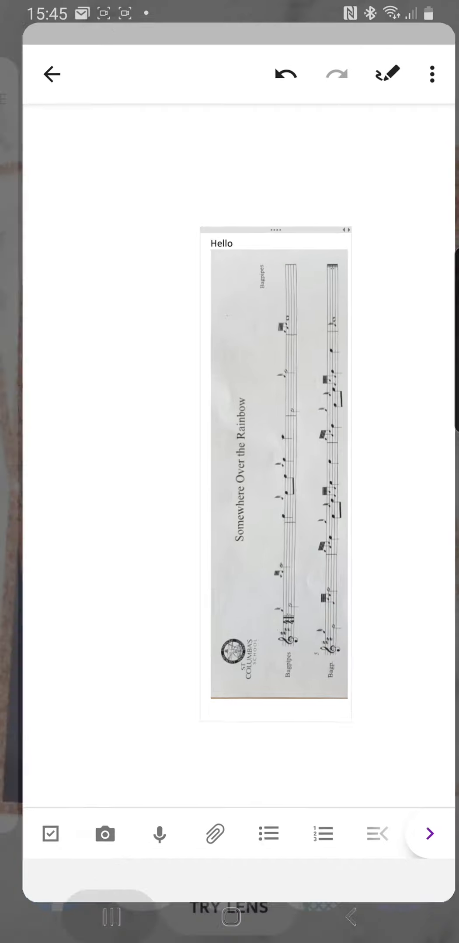
left_click(51, 74)
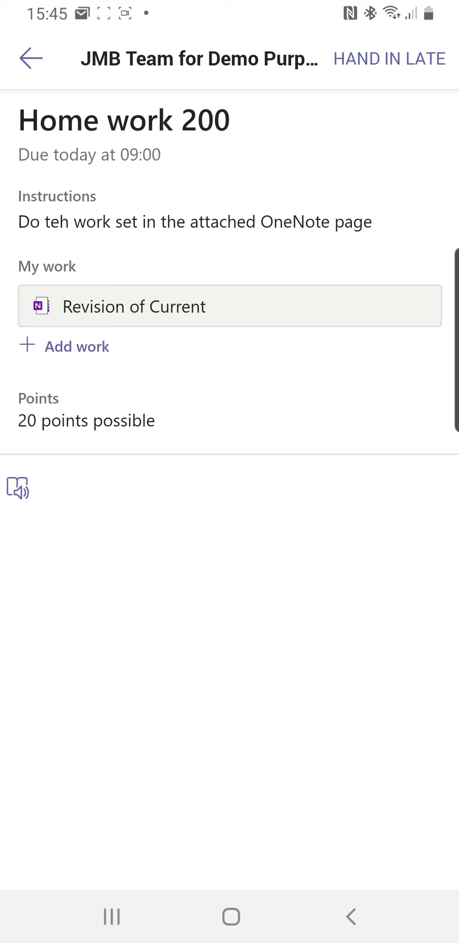
Step: Hand in Home work 200 late and confirm the submission
left_click(389, 58)
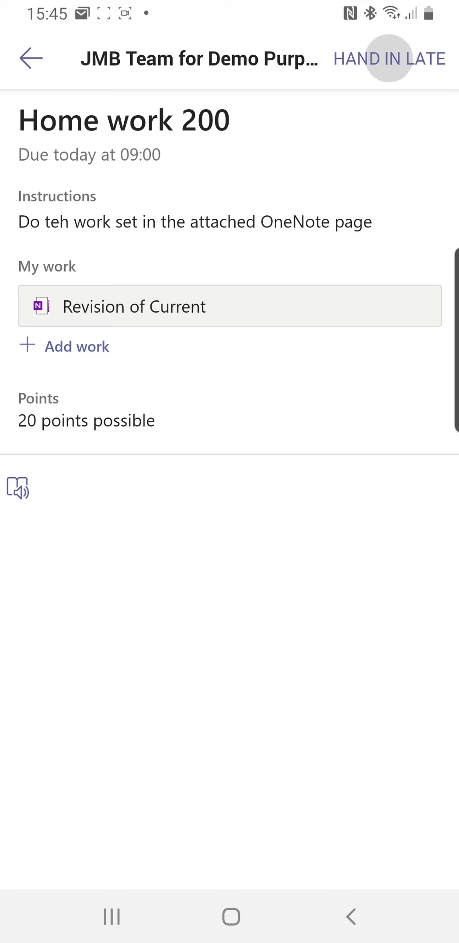
left_click(388, 58)
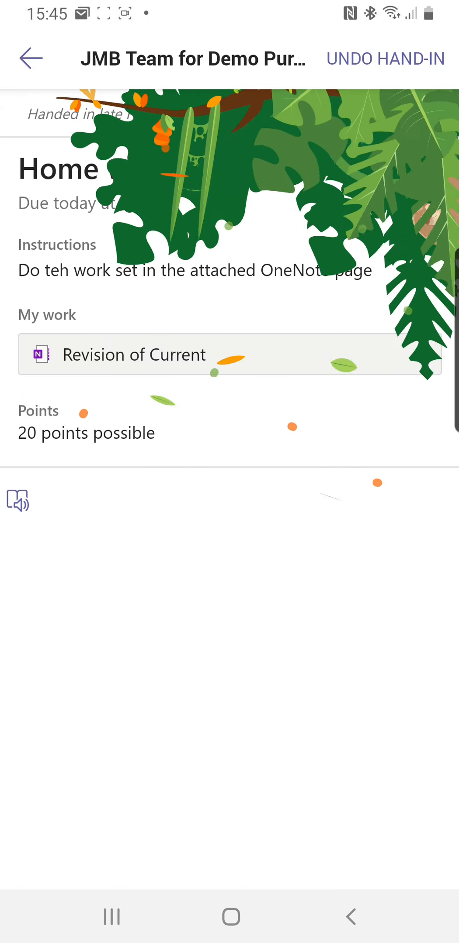